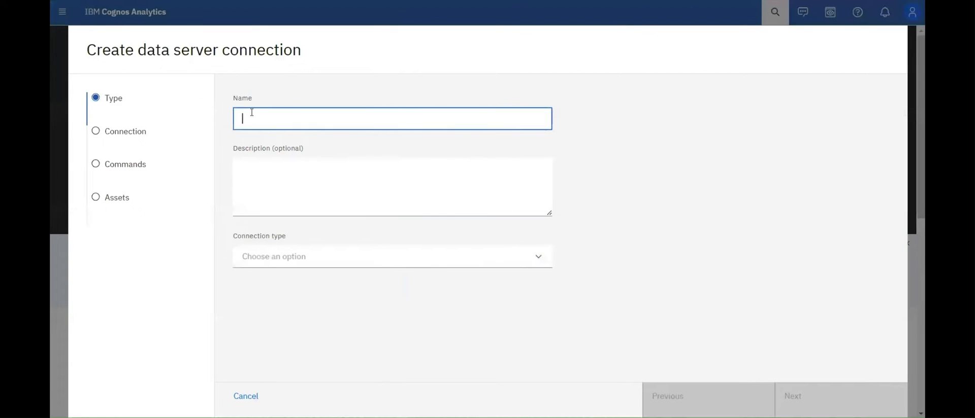
# - Name the connection 'DB Connec', choose IBM Db2, fill in the JDBC URL and continue
pyautogui.write('DB Connec')
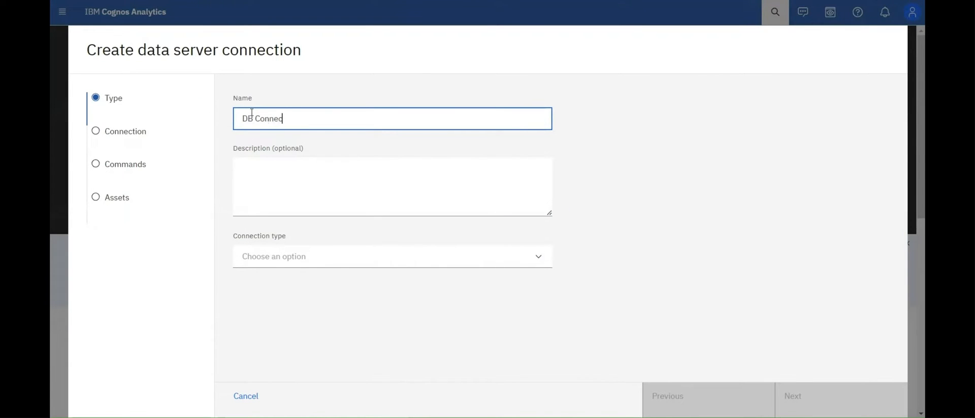
pyautogui.click(391, 255)
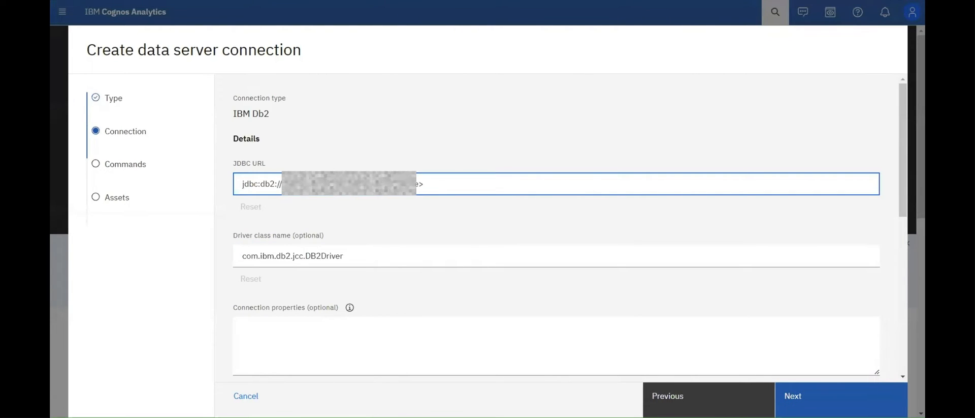
pyautogui.click(556, 183)
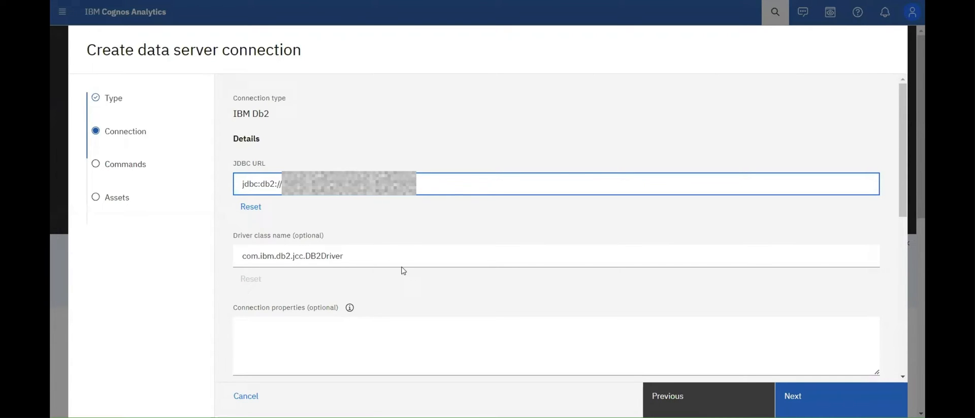
pyautogui.scroll(-3)
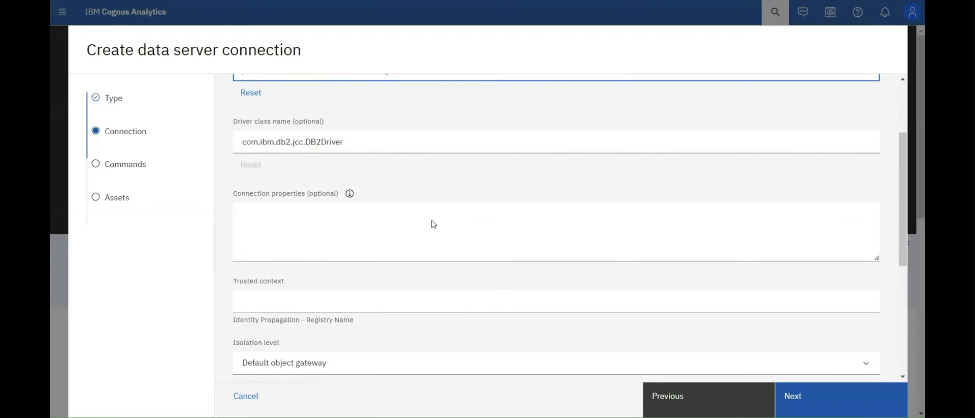
pyautogui.scroll(-3)
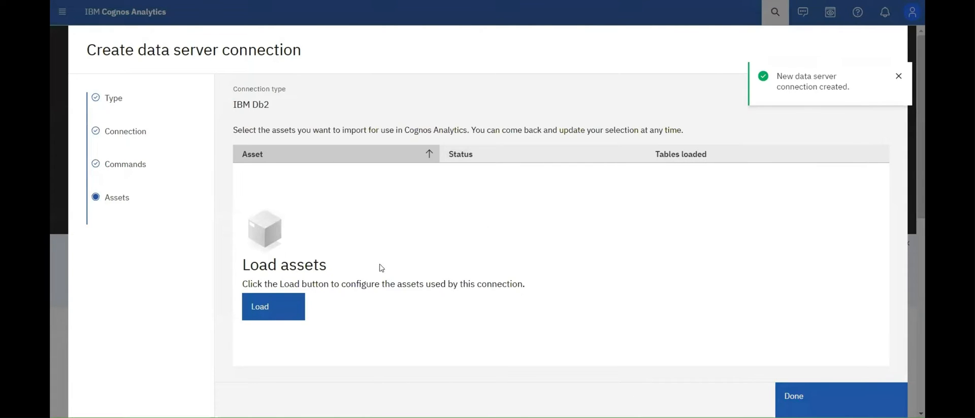
# - Load the DB2 asset's 16 tables and click Done to finish the connection
pyautogui.click(272, 305)
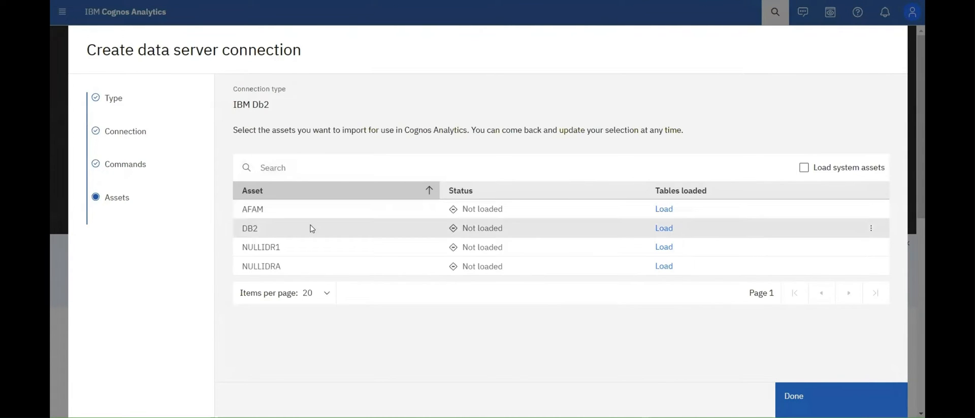
pyautogui.moveTo(663, 228)
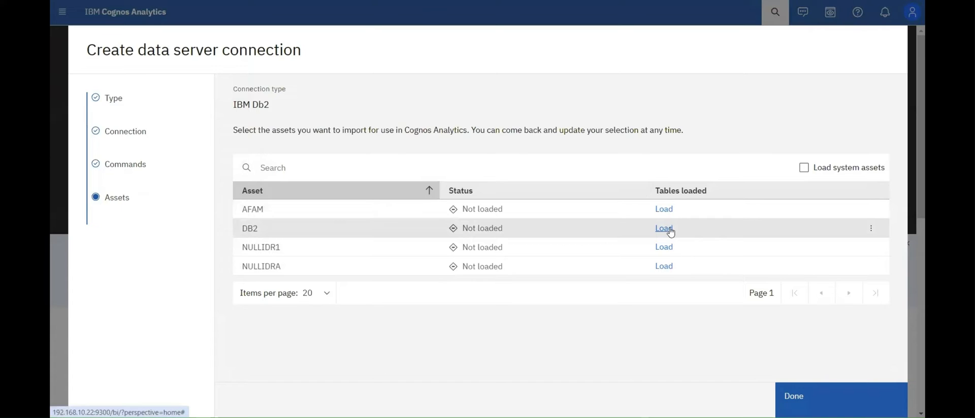
pyautogui.click(664, 228)
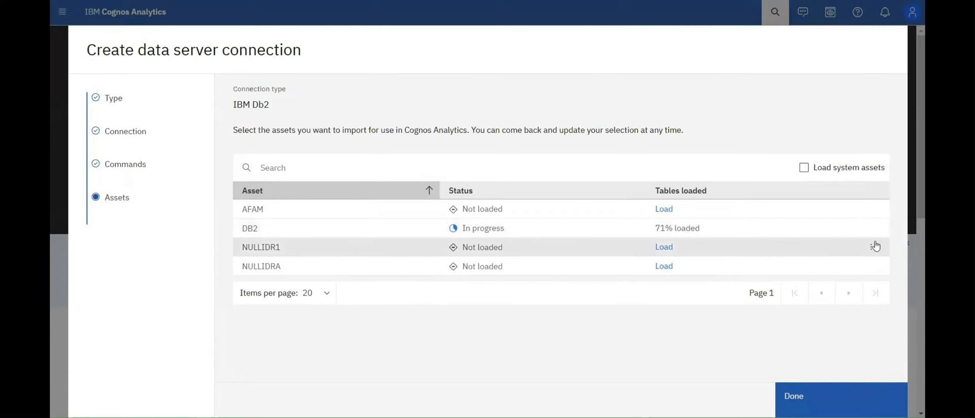
pyautogui.click(870, 227)
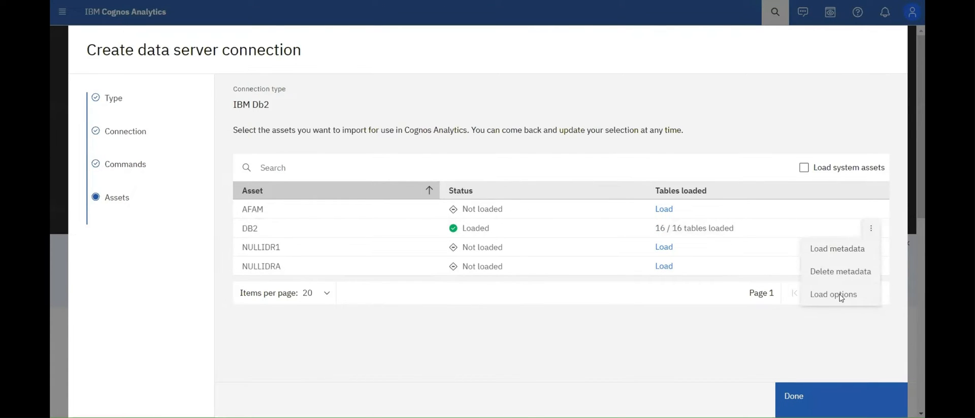
pyautogui.click(833, 293)
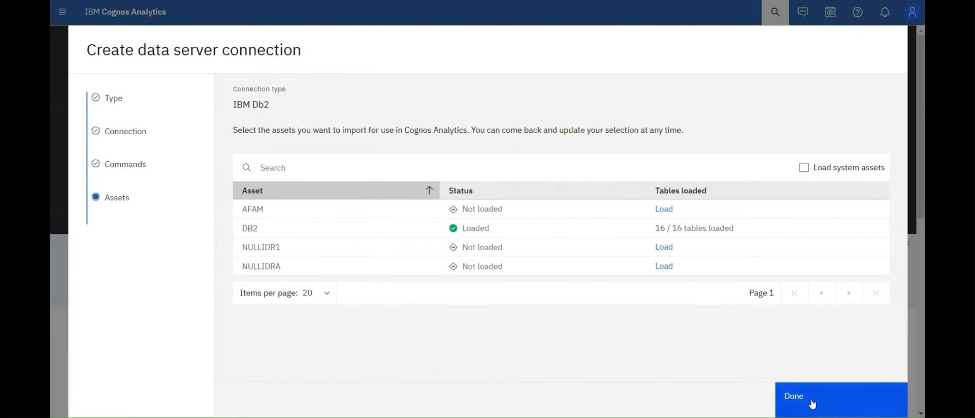
pyautogui.click(794, 395)
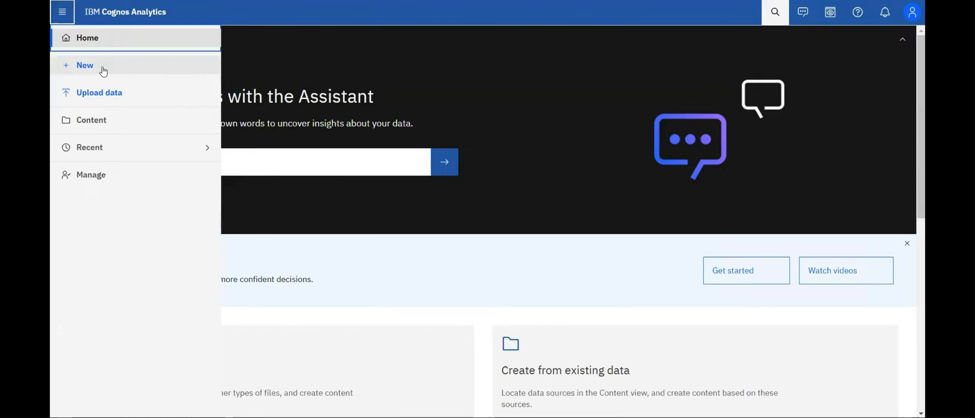
# - Create a new dashboard from the first single-panel Tabbed template
pyautogui.click(85, 65)
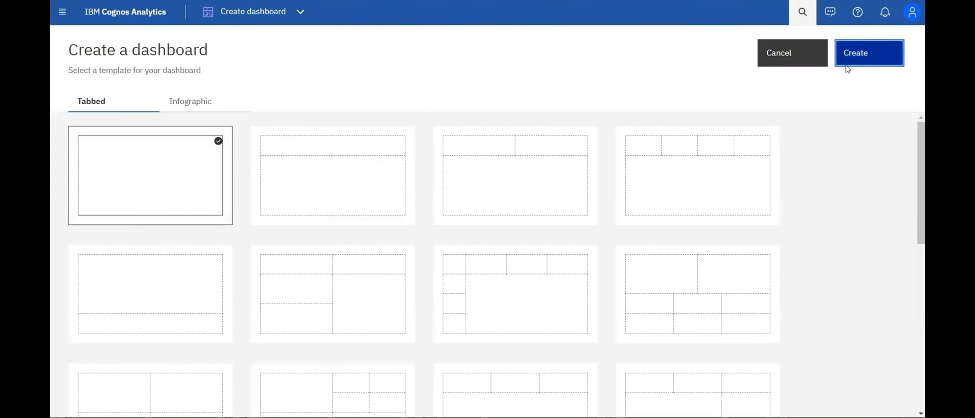
pyautogui.click(869, 52)
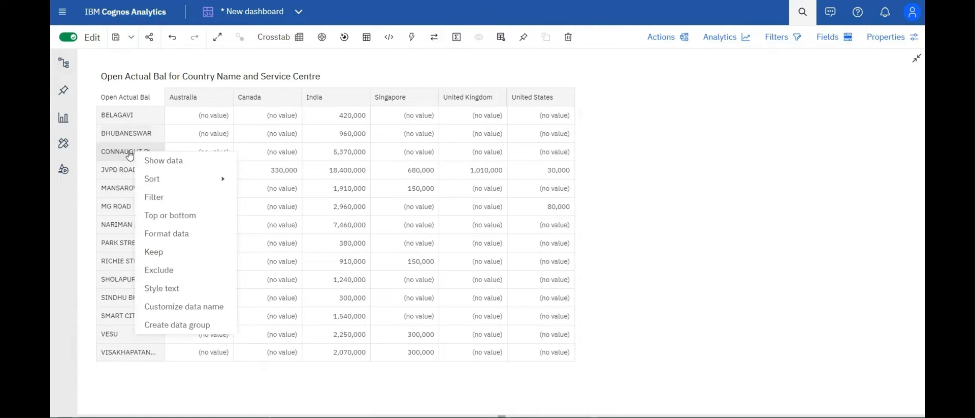
pyautogui.click(162, 288)
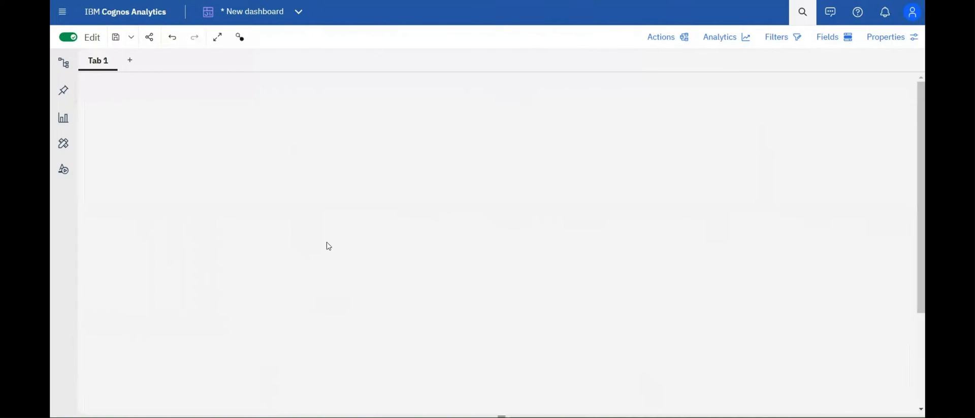
# - Add a Tornado visualization with Account Number as its values
pyautogui.click(63, 118)
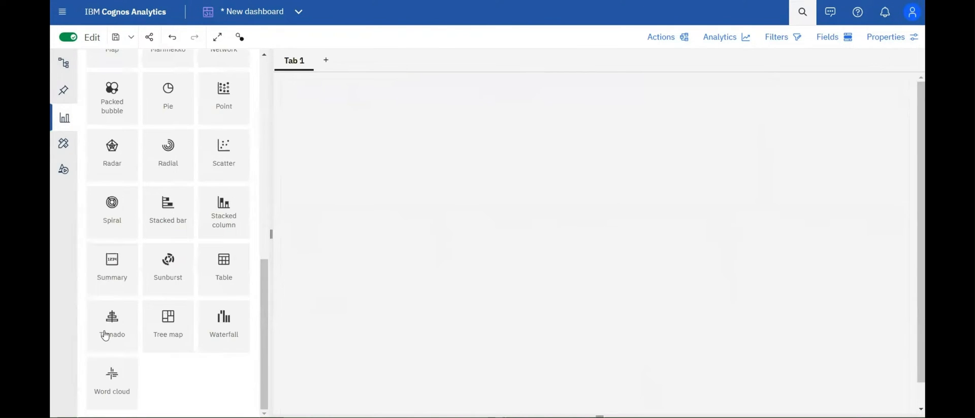
pyautogui.click(112, 320)
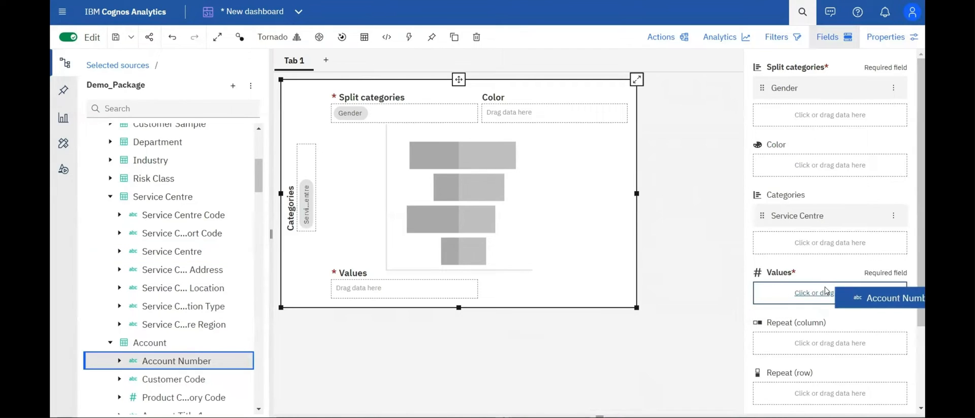
pyautogui.moveTo(176, 360); pyautogui.dragTo(829, 293)
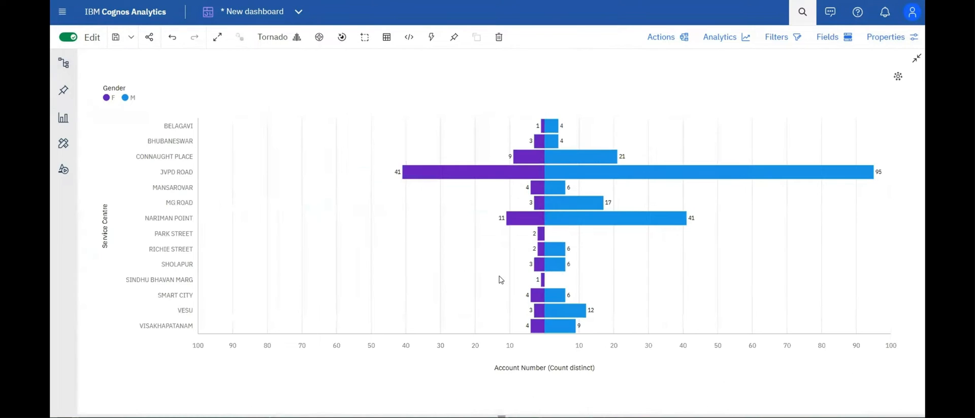
pyautogui.moveTo(549, 125)
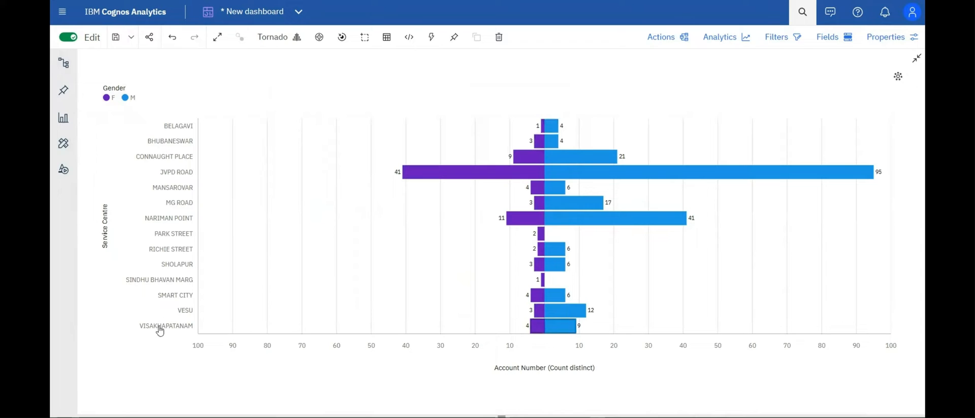
pyautogui.moveTo(557, 312)
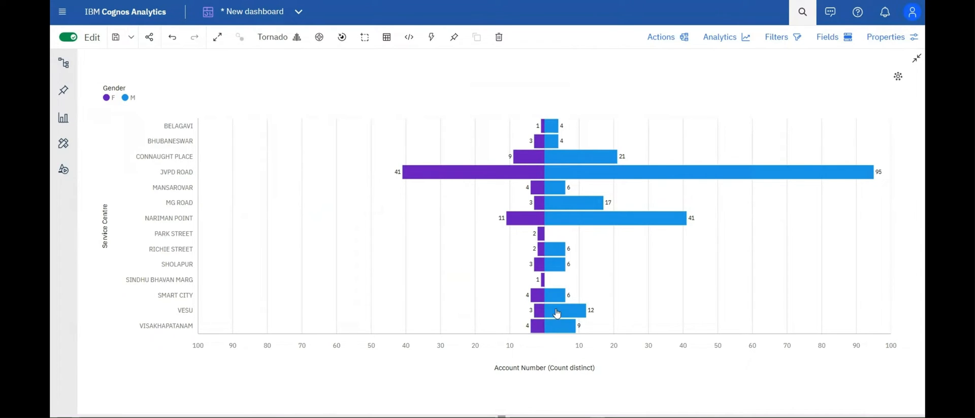
# - Start a new report from the New menu
pyautogui.click(61, 12)
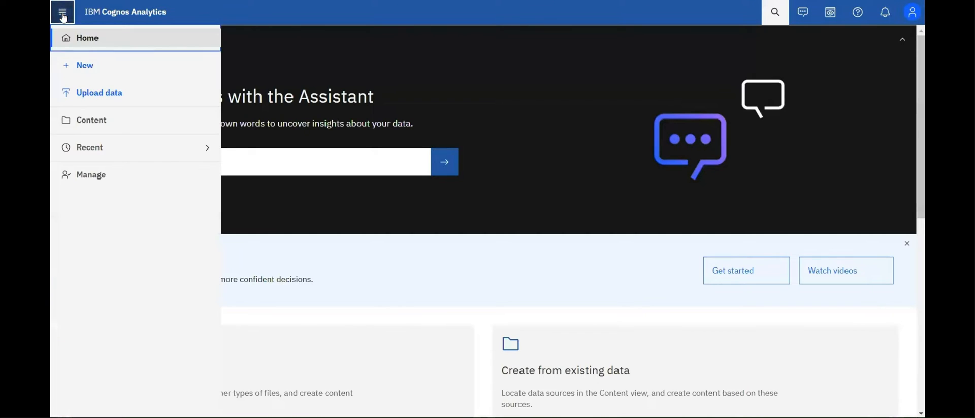
pyautogui.click(85, 64)
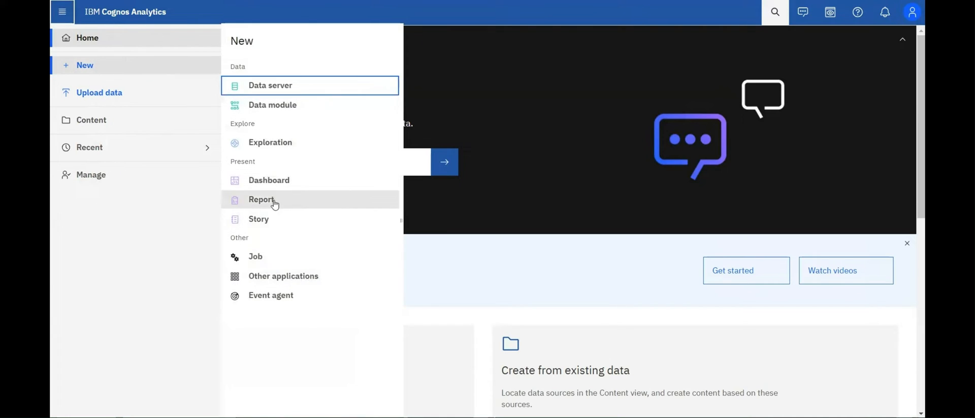
pyautogui.click(261, 199)
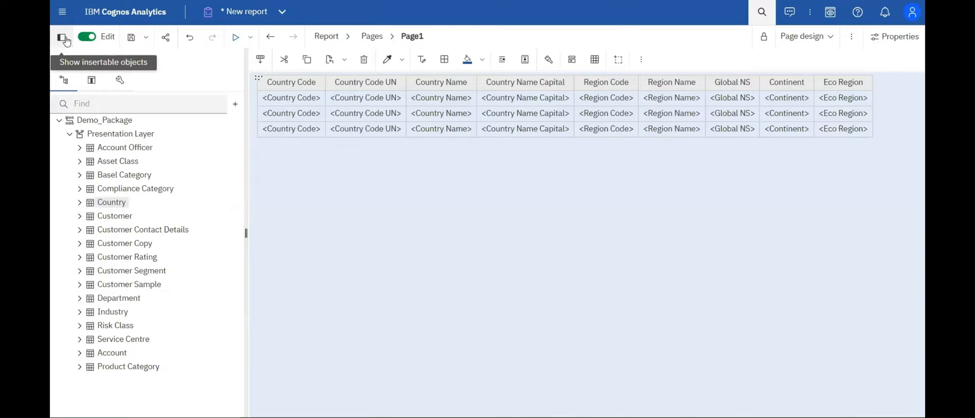
# - Open the Toolbox and search the list's properties for Grouping & sorting
pyautogui.click(91, 79)
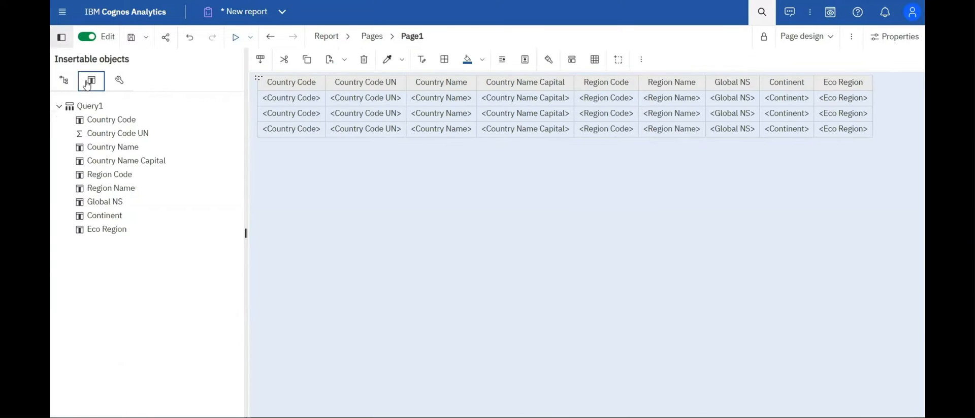
pyautogui.click(119, 80)
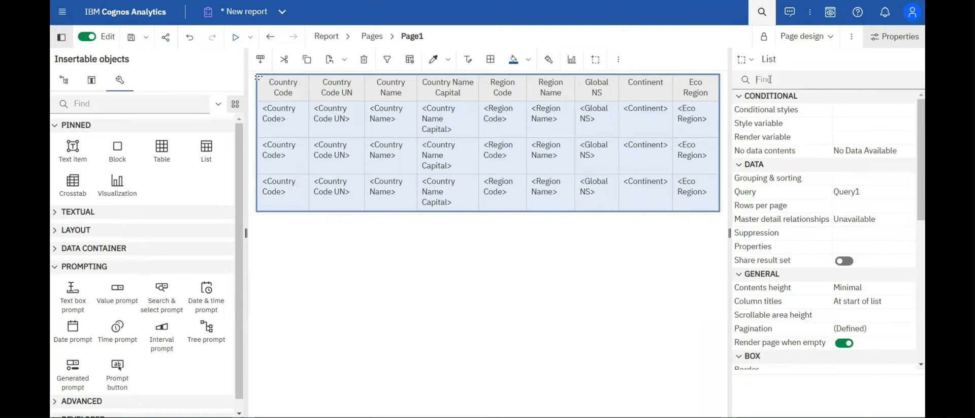
pyautogui.write('Pro')
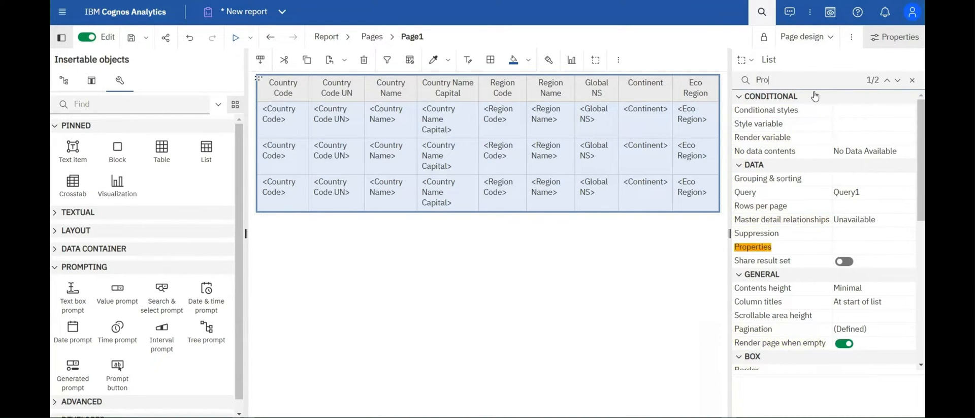
pyautogui.write('Gr')
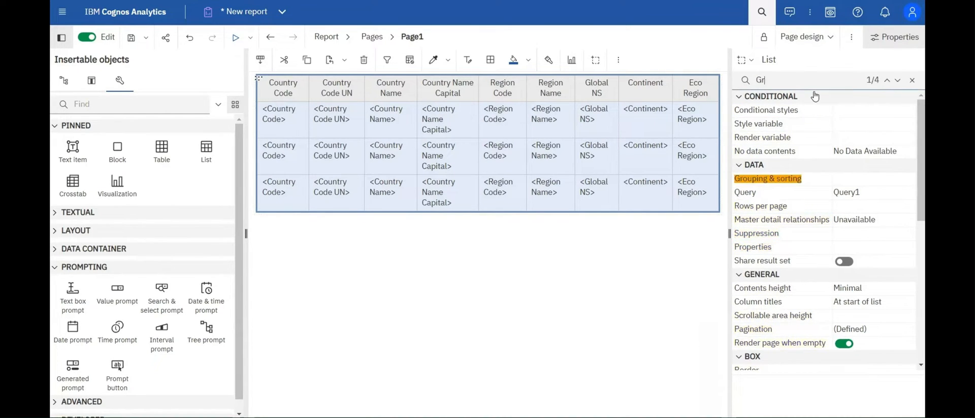
pyautogui.press('Backspace')
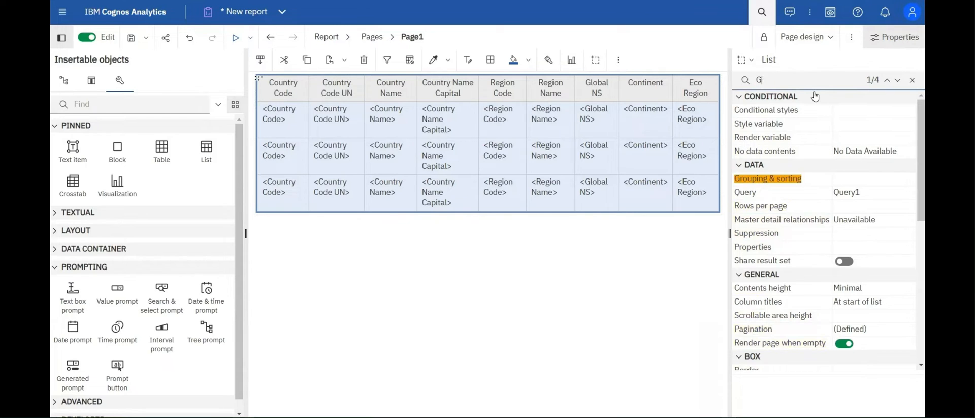
pyautogui.write('he')
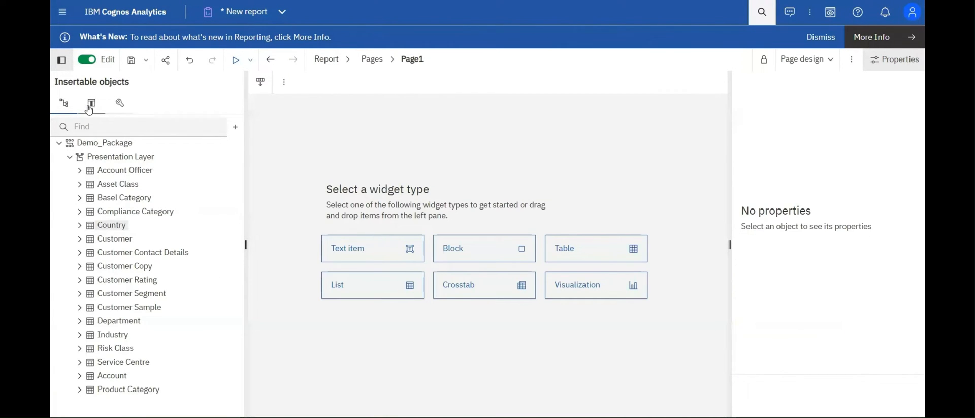
# - Dismiss the widget chooser and switch to the report's Queries page
pyautogui.click(372, 285)
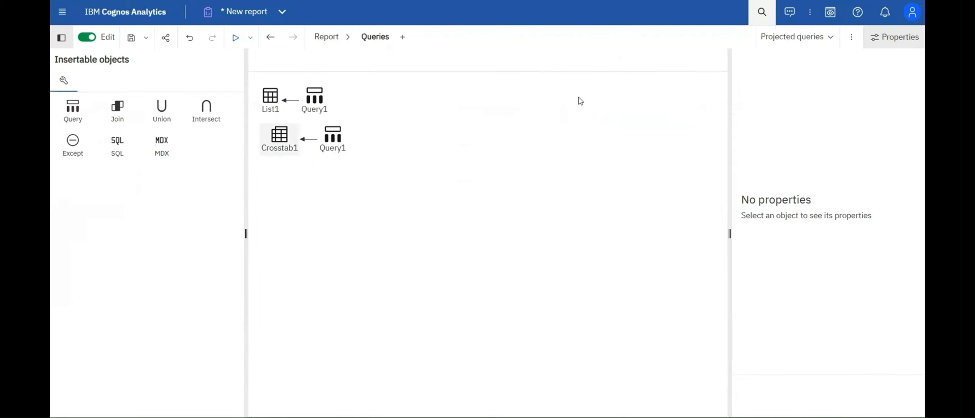
pyautogui.click(270, 96)
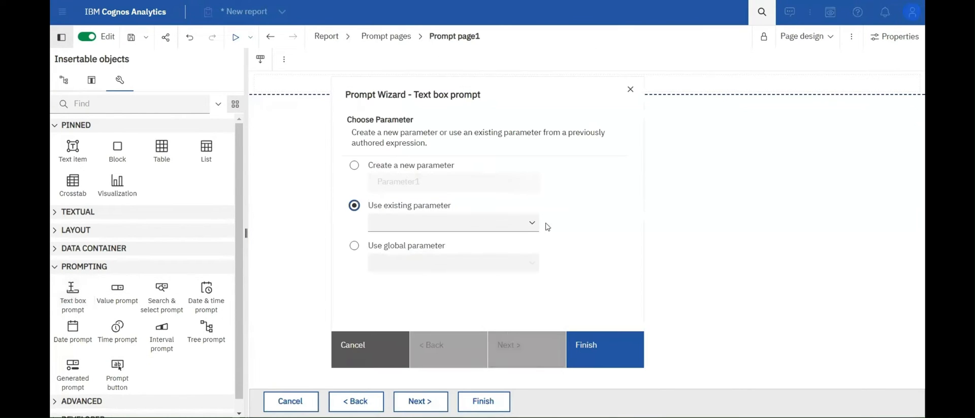
# - Finish the CountryName text box prompt and set its value text to 'Country Name'
pyautogui.click(453, 222)
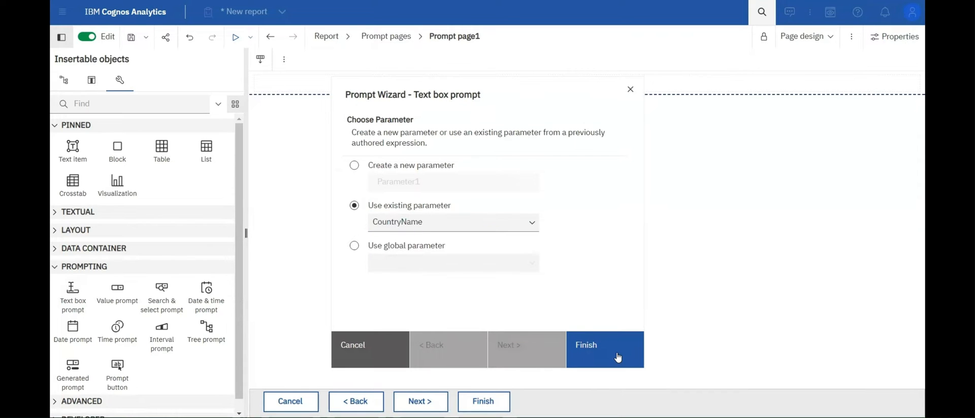
pyautogui.click(585, 344)
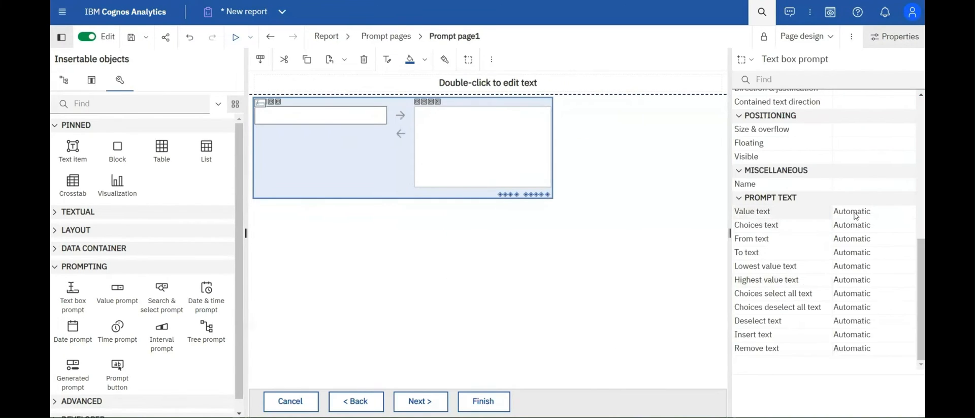
pyautogui.click(907, 211)
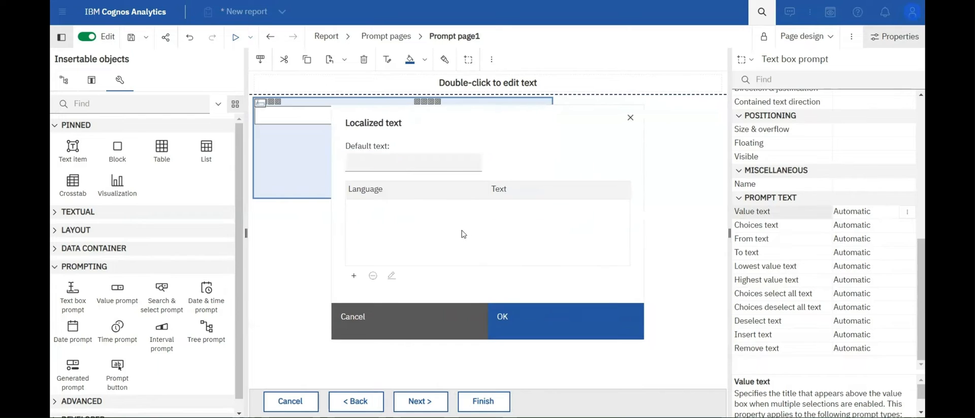
pyautogui.write('Country Name')
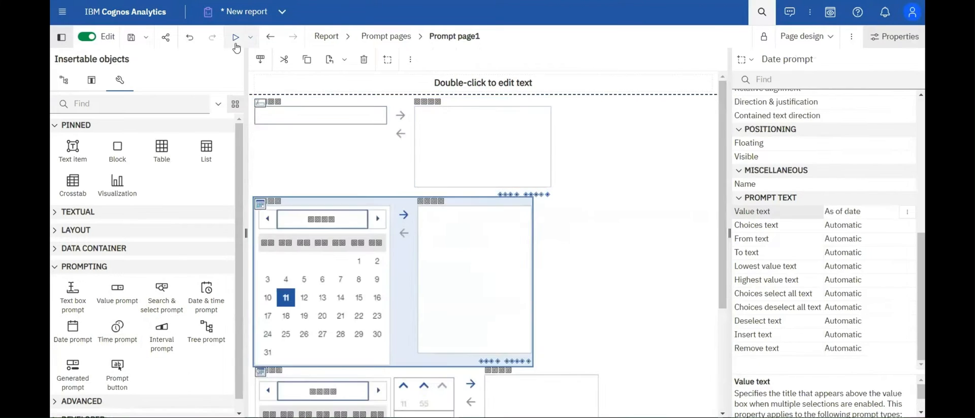
# - Open the report-level properties and pick Green as the selection color
pyautogui.click(236, 38)
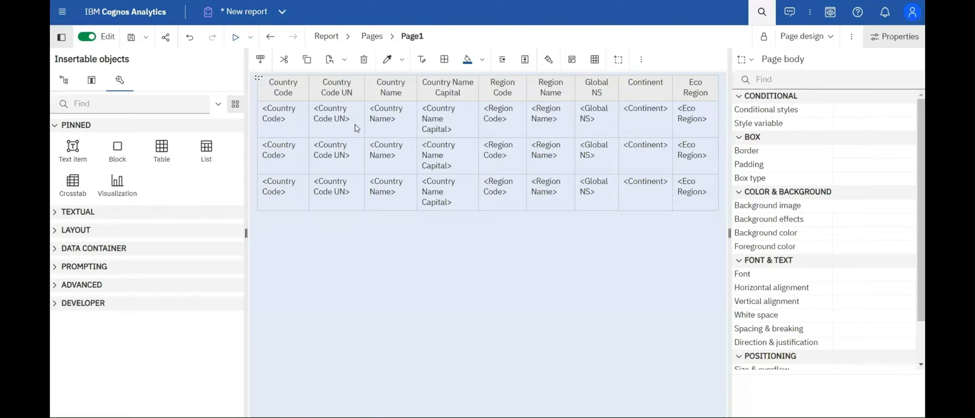
pyautogui.click(447, 119)
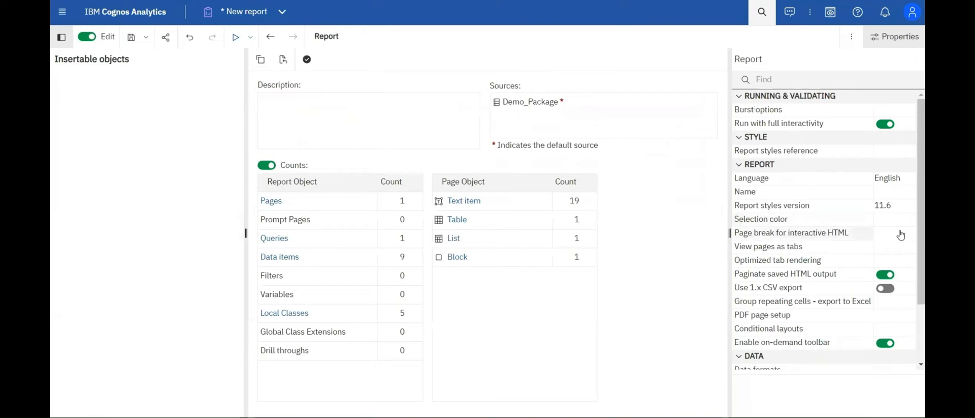
pyautogui.click(761, 219)
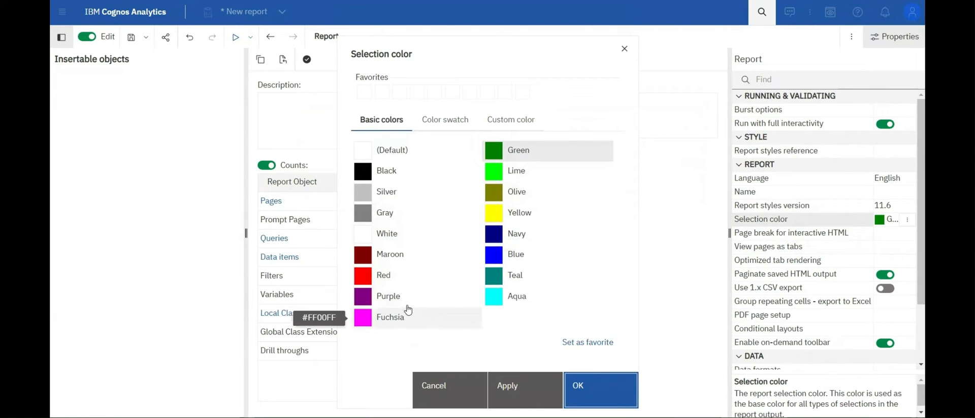
pyautogui.moveTo(409, 323)
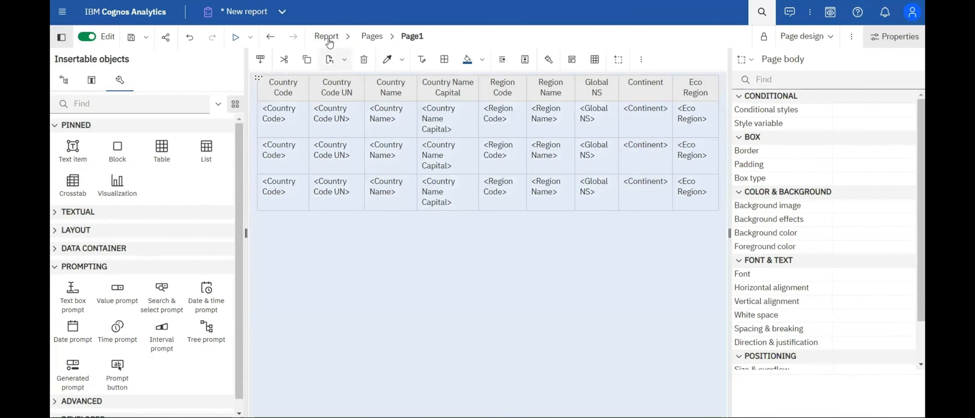
# - Go to Prompt page1 and insert a Search & select prompt through the wizard
pyautogui.click(326, 35)
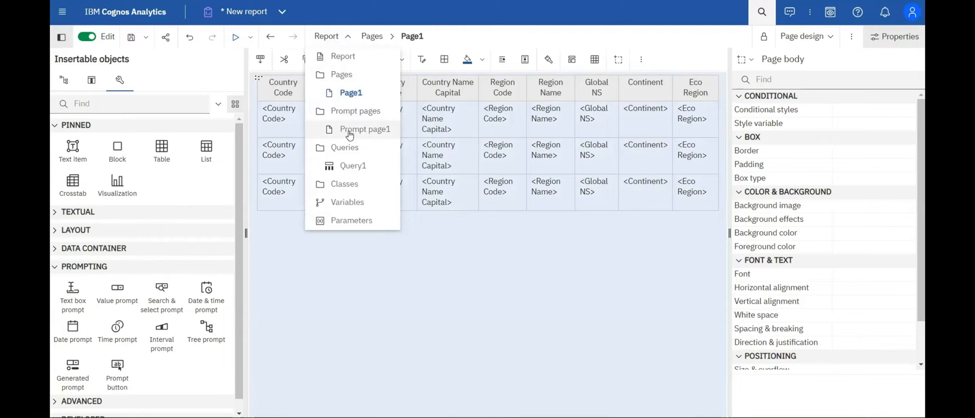
pyautogui.click(365, 129)
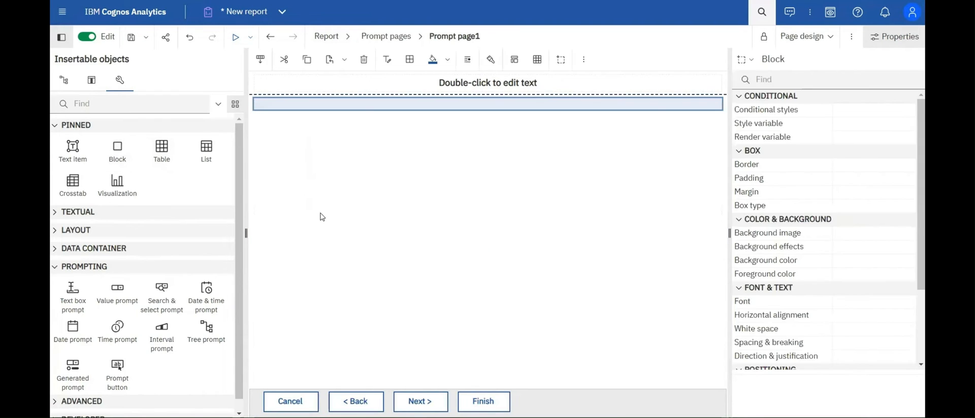
pyautogui.click(161, 291)
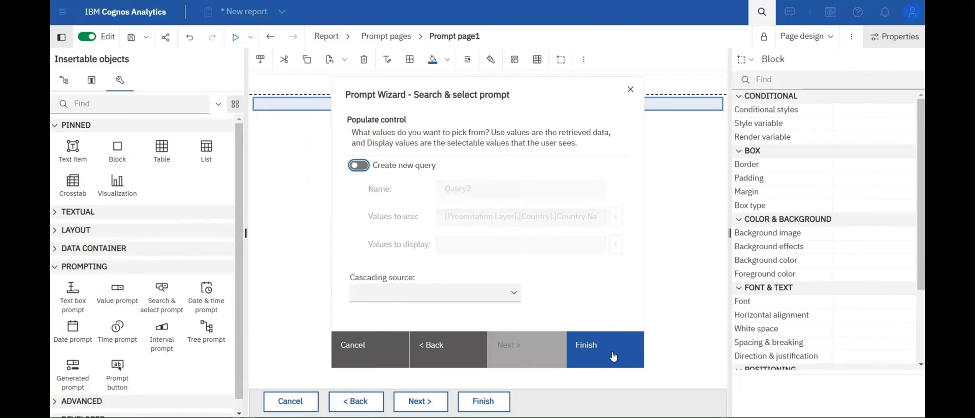
pyautogui.click(585, 344)
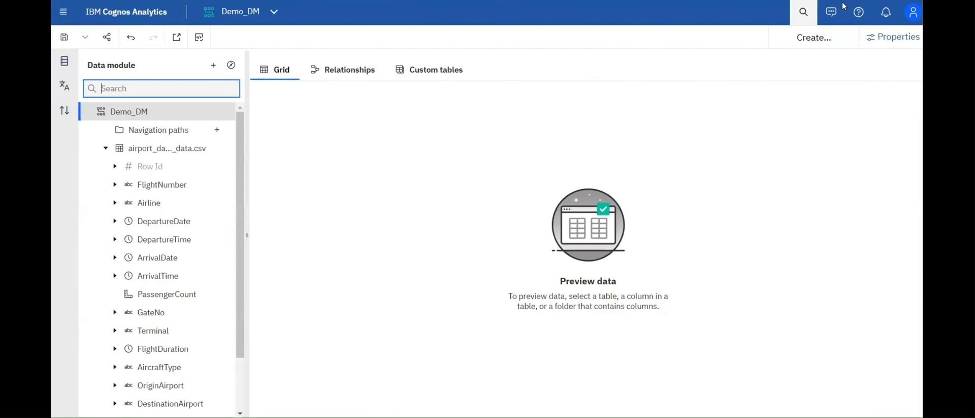
# - Search the Demo_DM tree for ':comments', then 'data type:decimal', clearing between queries
pyautogui.click(161, 88)
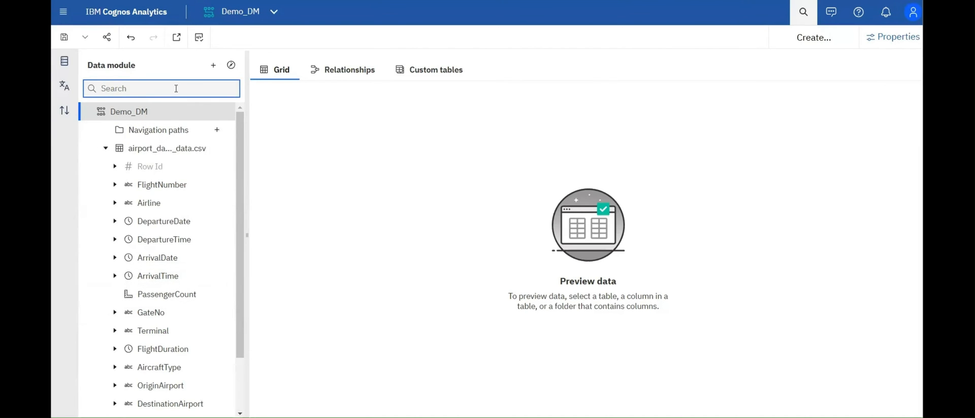
pyautogui.write(':comments')
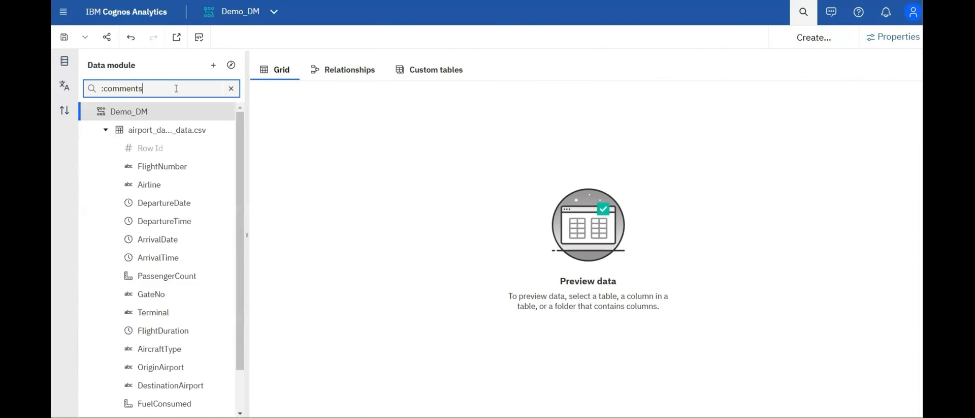
pyautogui.write('abc')
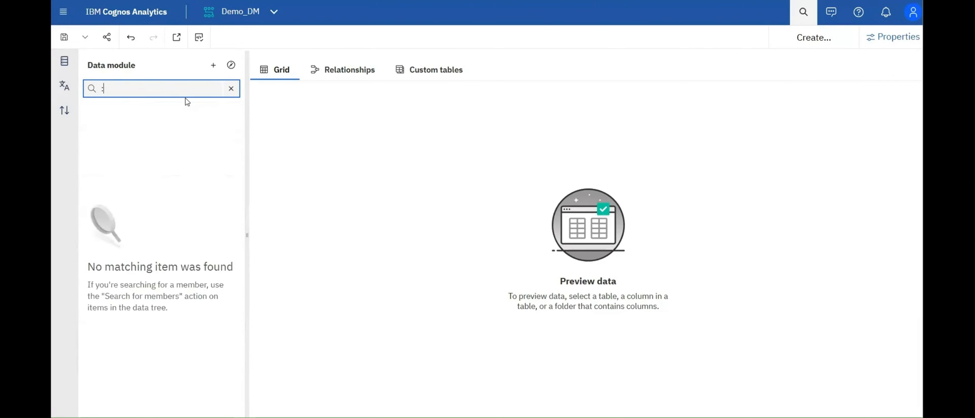
pyautogui.write('data type:')
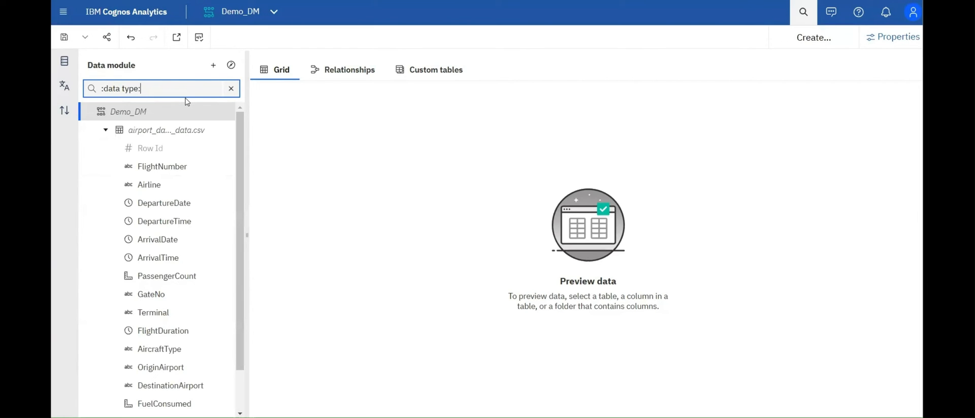
pyautogui.write('decimal')
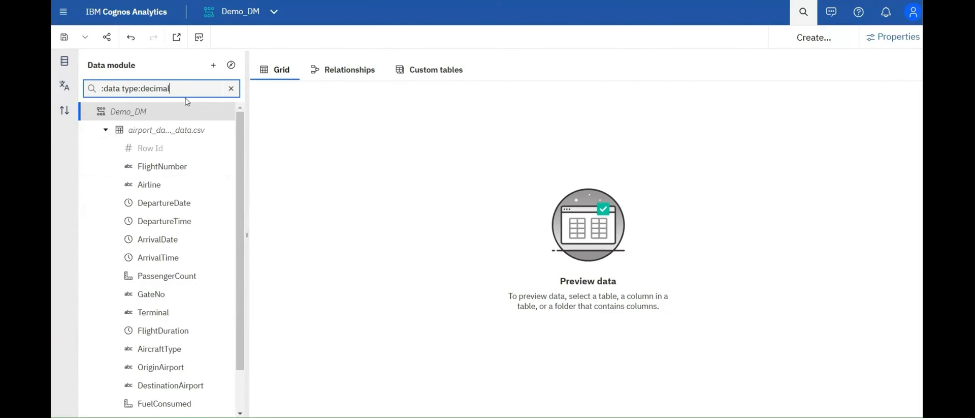
pyautogui.press('Backspace')
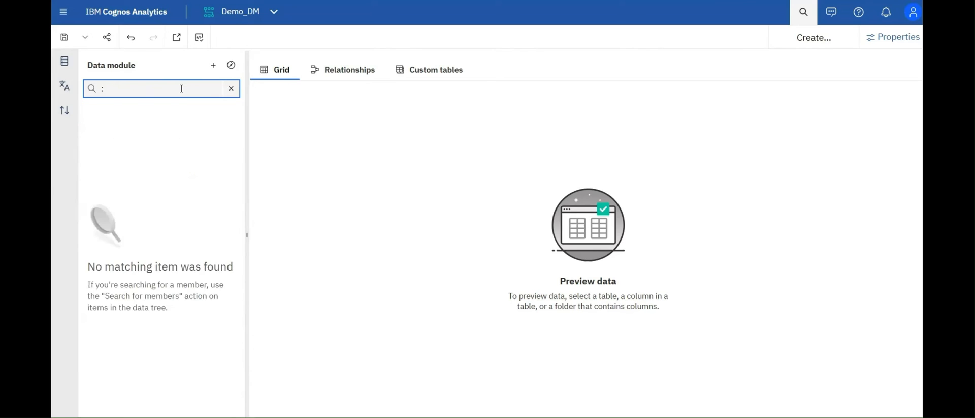
# - Search the Demo_DM module for identifier and attribute columns using :usage: queries
pyautogui.write('usage:identifier')
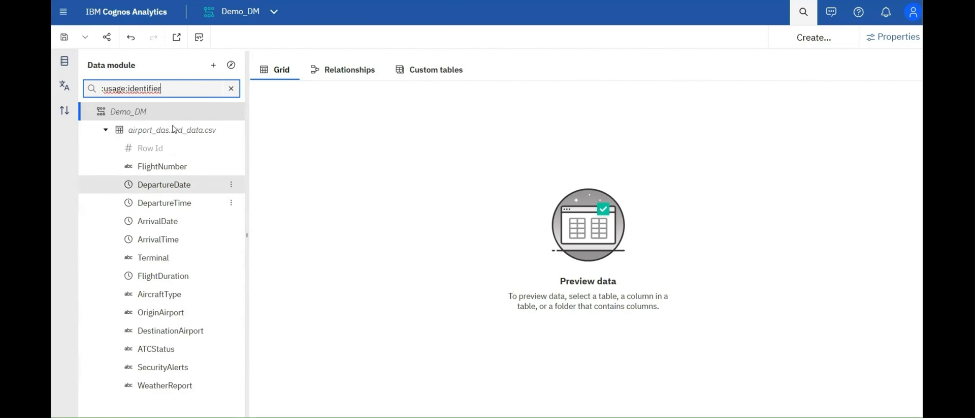
pyautogui.press('Backspace')
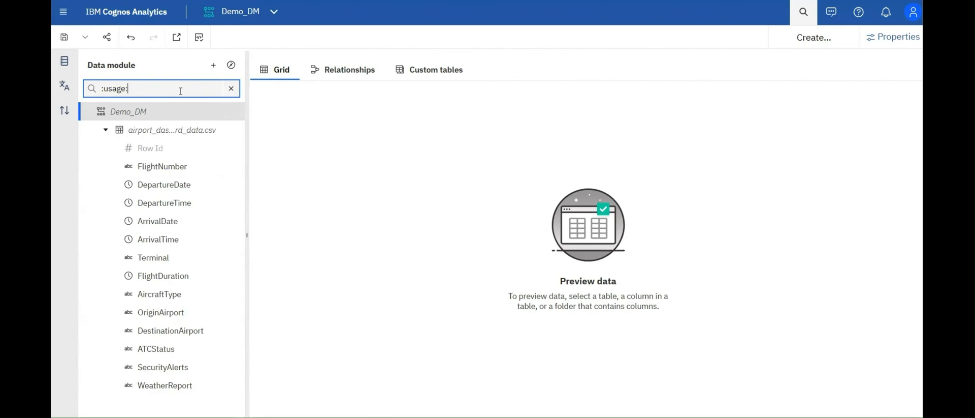
pyautogui.write('attribute')
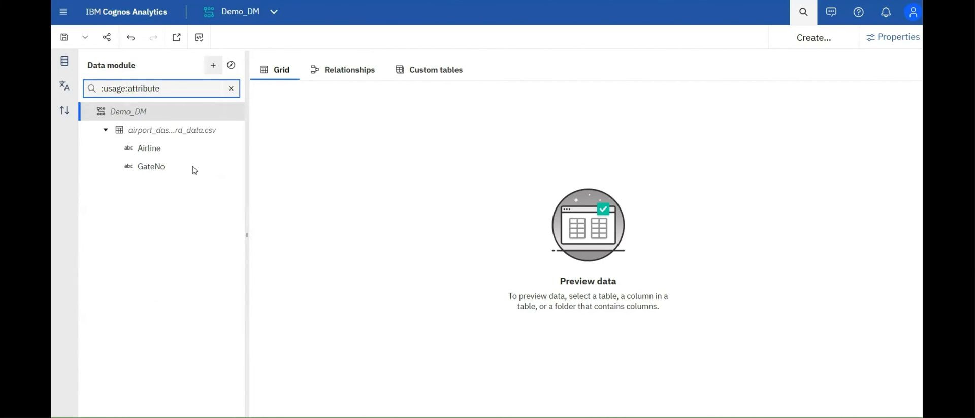
pyautogui.click(161, 88)
pyautogui.write(':aggregate:')
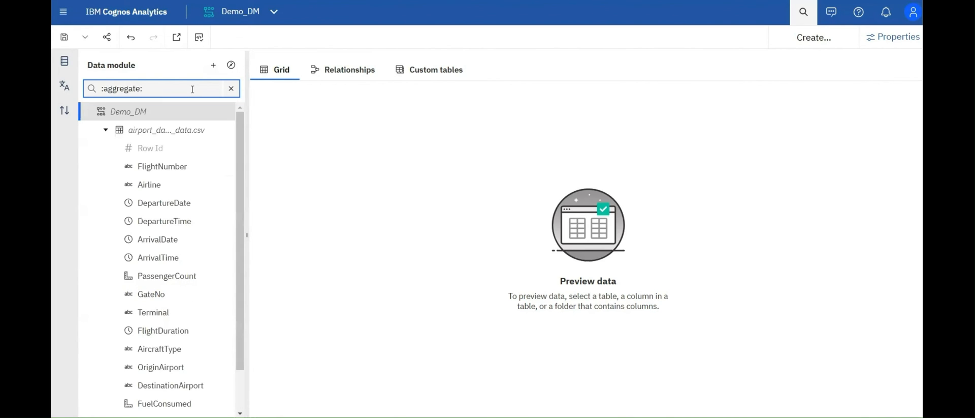
# - Search for :aggregate:total columns, preview PassengerCount in the grid, then clear the search
pyautogui.write('total')
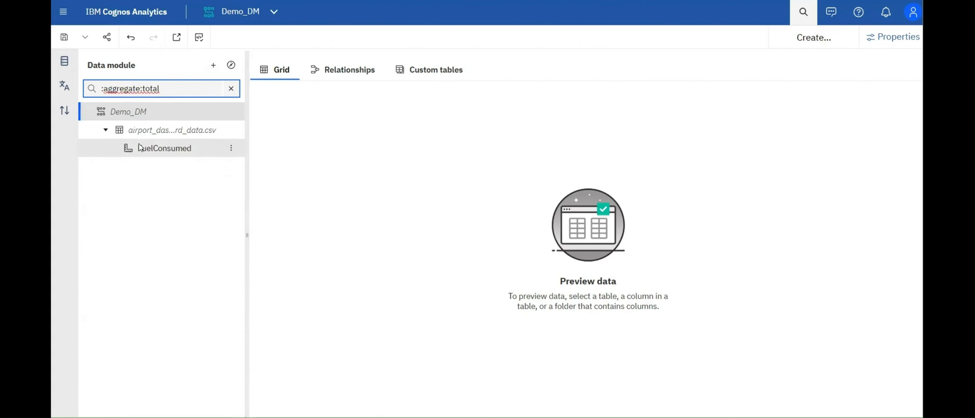
pyautogui.click(167, 184)
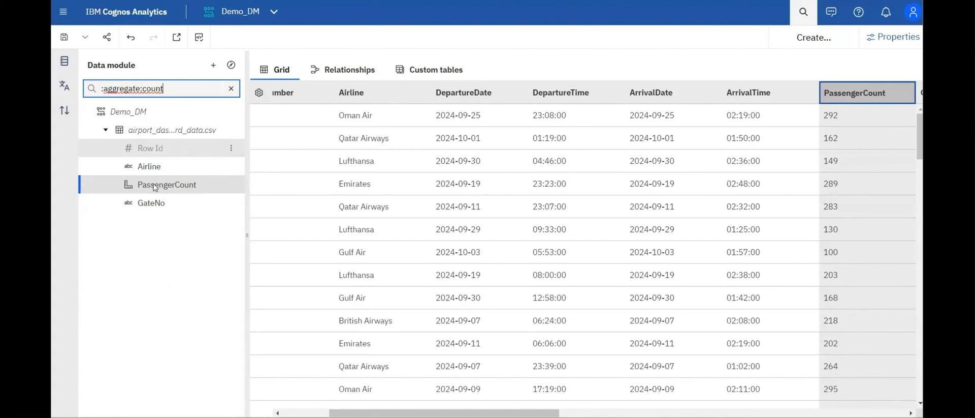
pyautogui.click(166, 185)
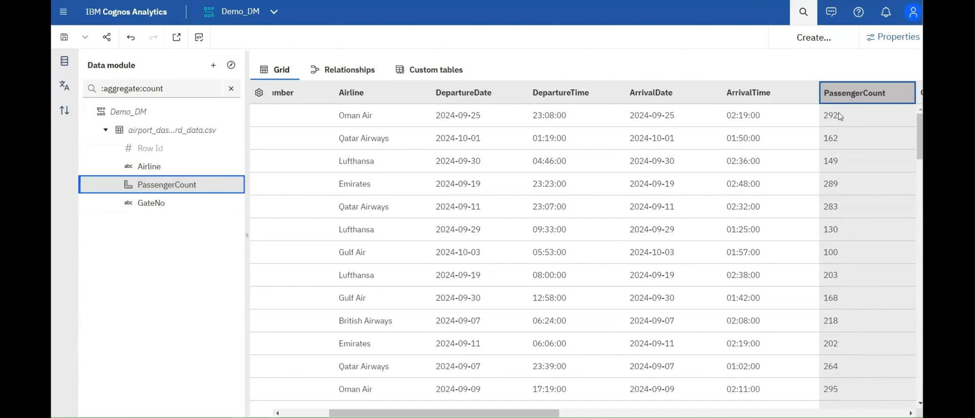
pyautogui.click(230, 88)
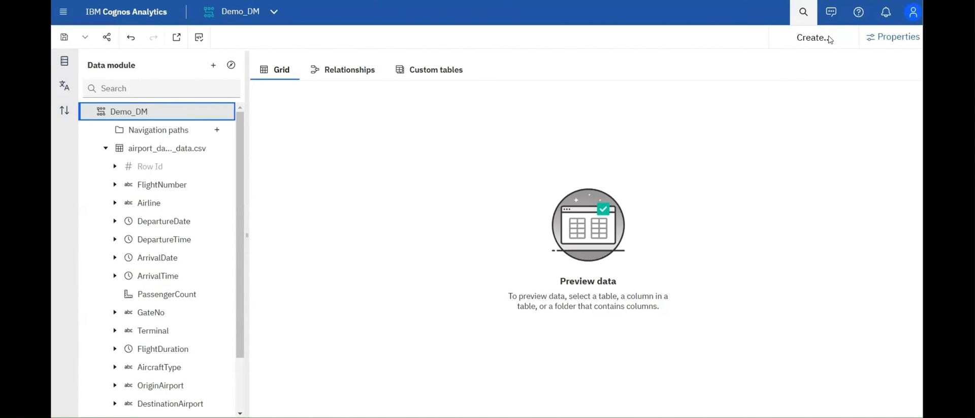
# - Start a Demo_DM dashboard, return to Demo_DM, then create a blank report from it
pyautogui.click(814, 38)
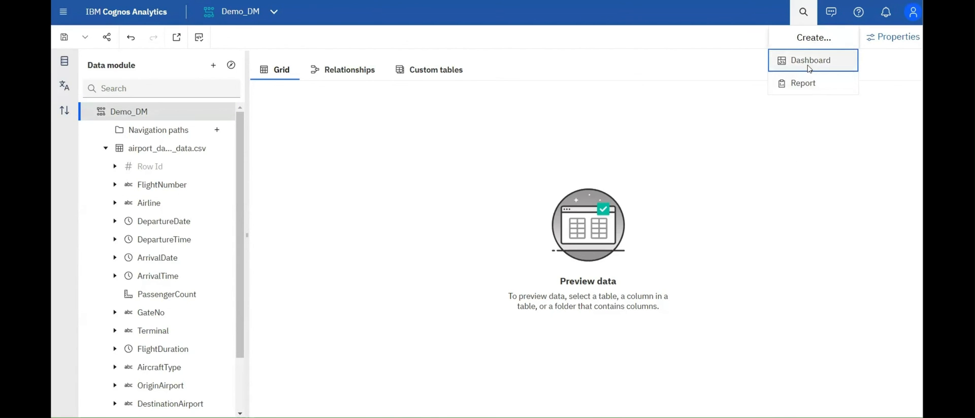
pyautogui.click(810, 60)
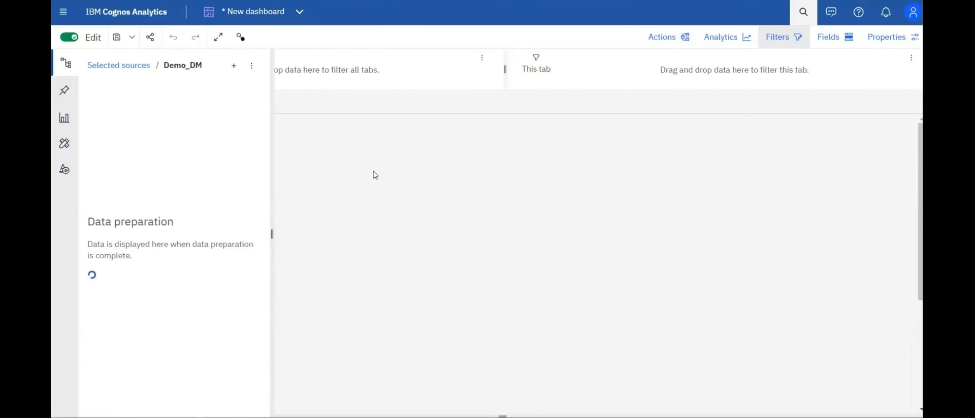
pyautogui.click(299, 11)
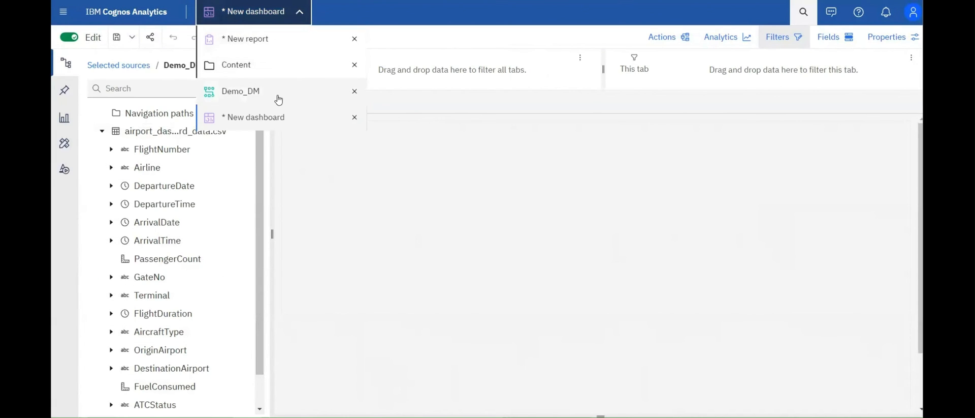
pyautogui.click(246, 39)
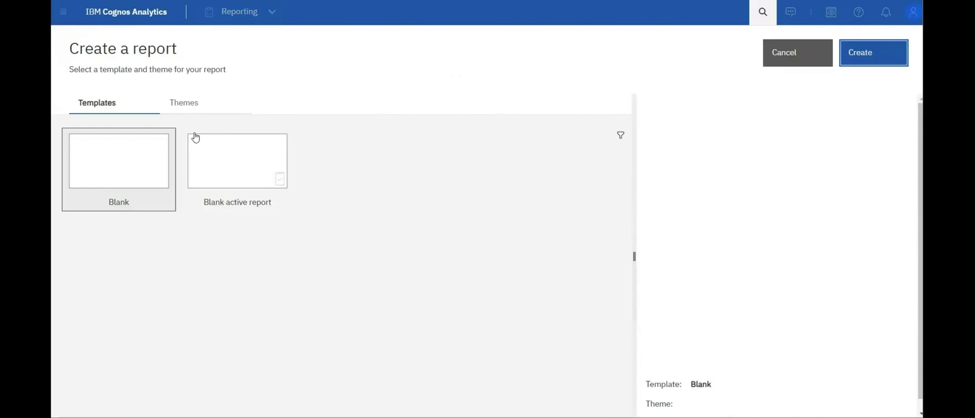
pyautogui.click(873, 52)
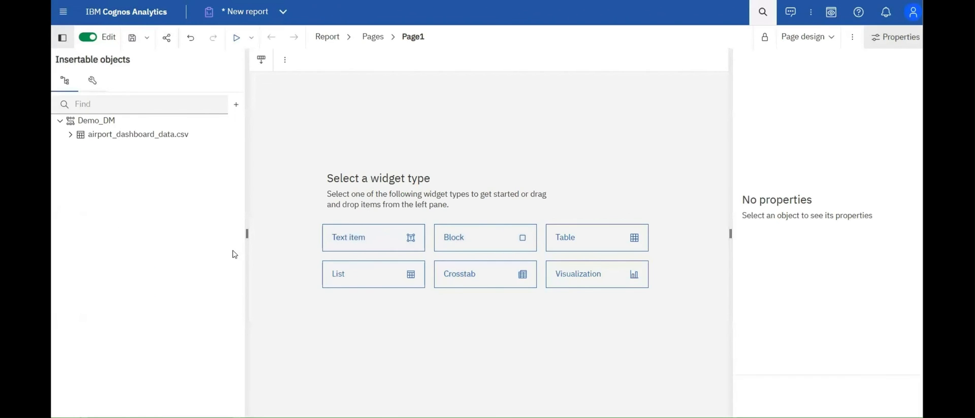